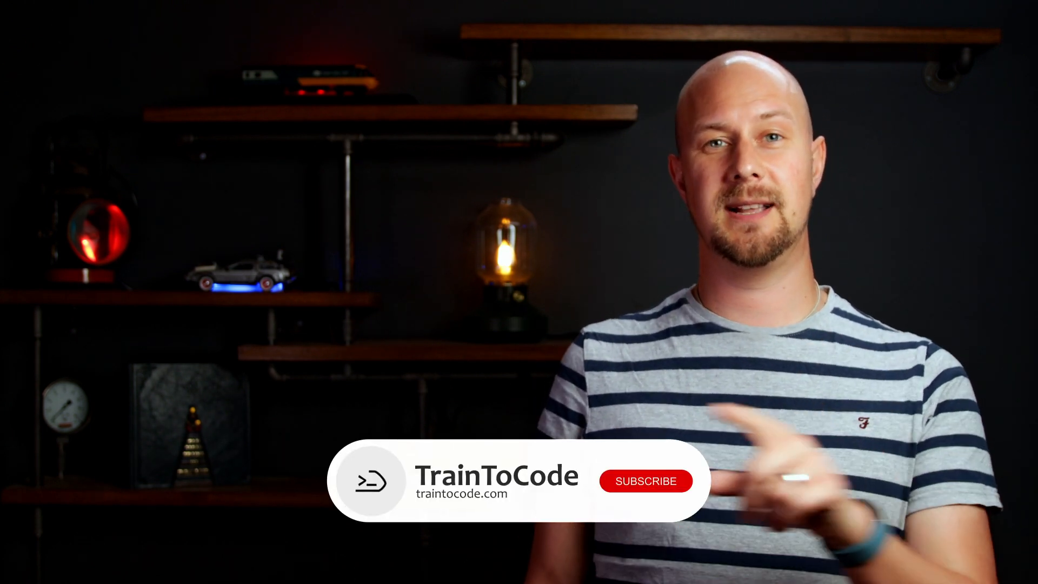
pyautogui.click(646, 481)
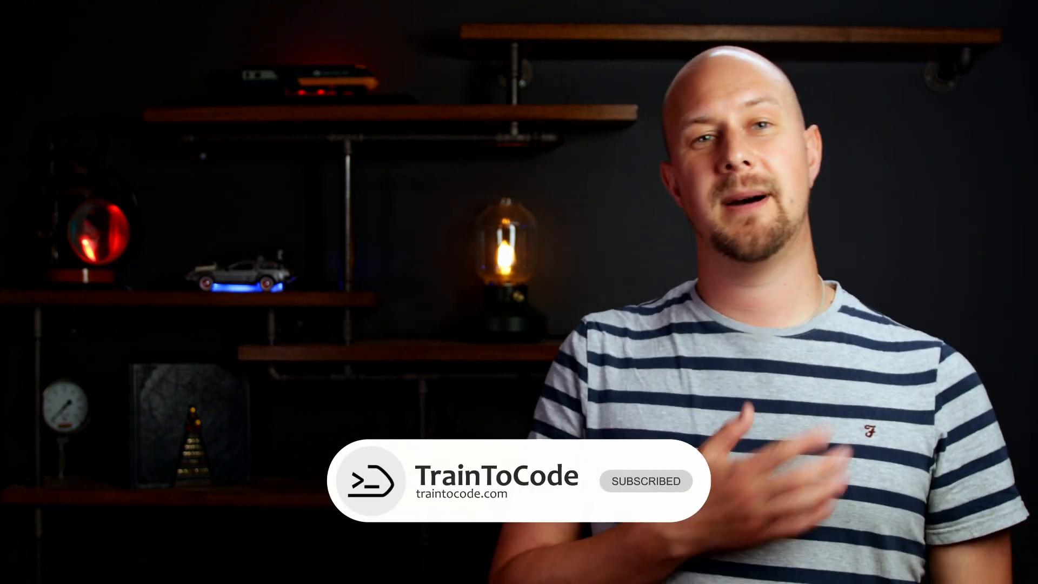